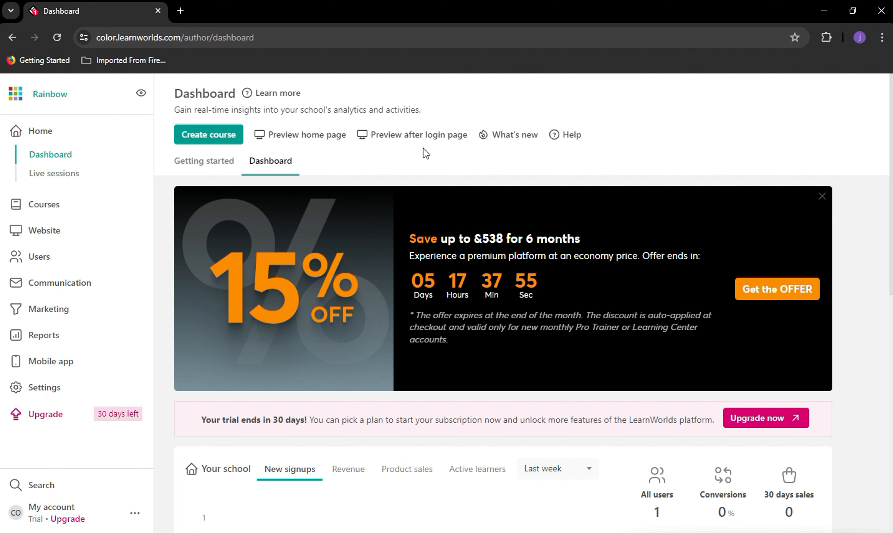
pyautogui.moveTo(63, 222)
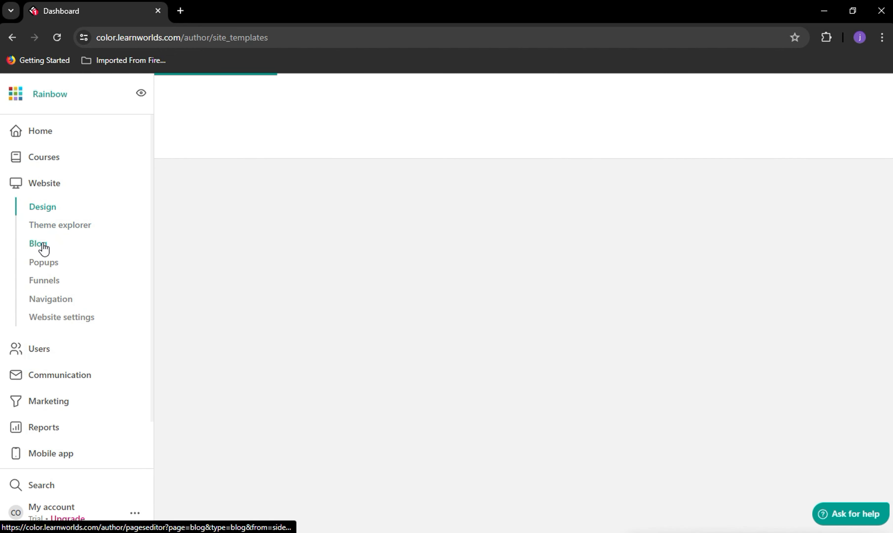
# Navigate from the dashboard to the Blog page in the Website section's Site Builder.
pyautogui.click(37, 243)
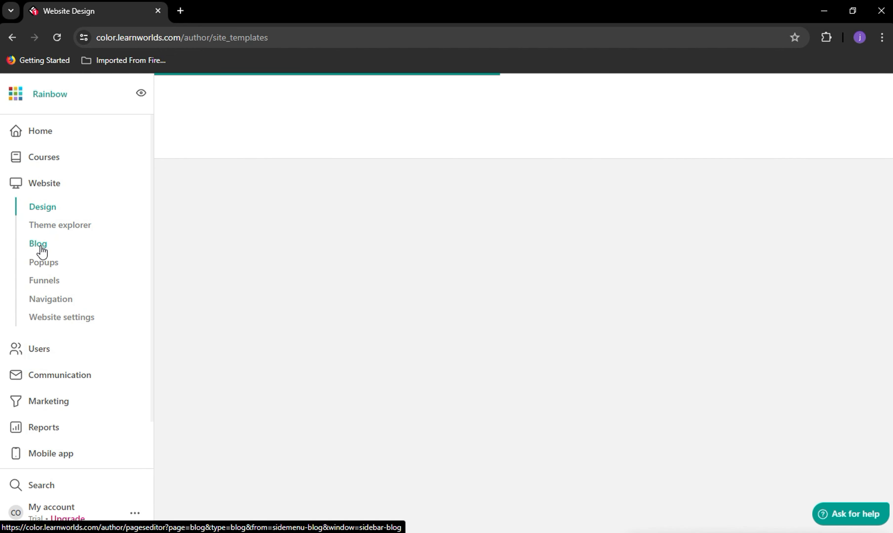
pyautogui.click(37, 243)
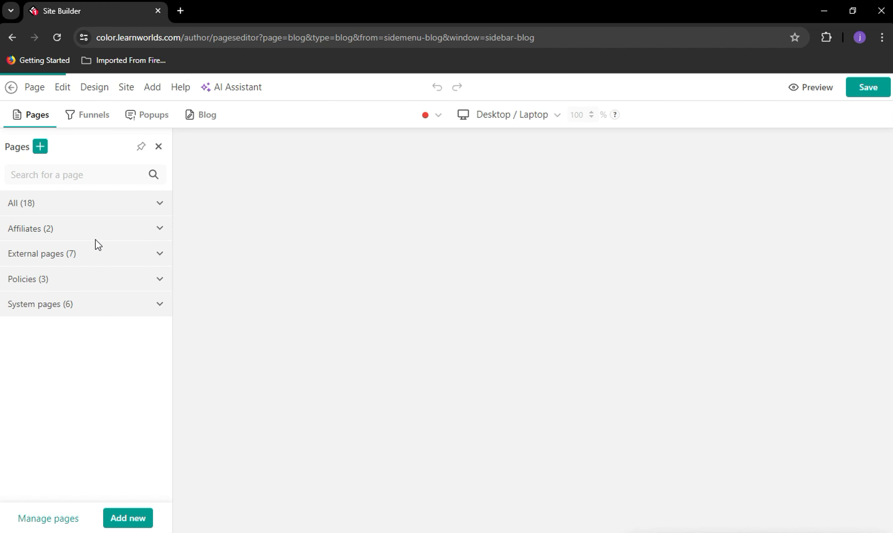
# Switch the Enable Blog toggle on and save, so Blog Home Page appears in the posts list.
pyautogui.click(206, 114)
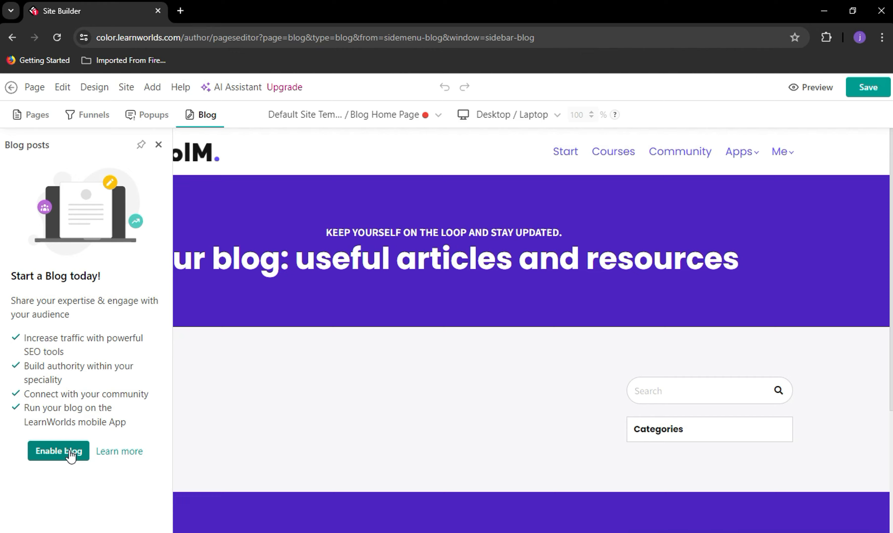
pyautogui.click(58, 451)
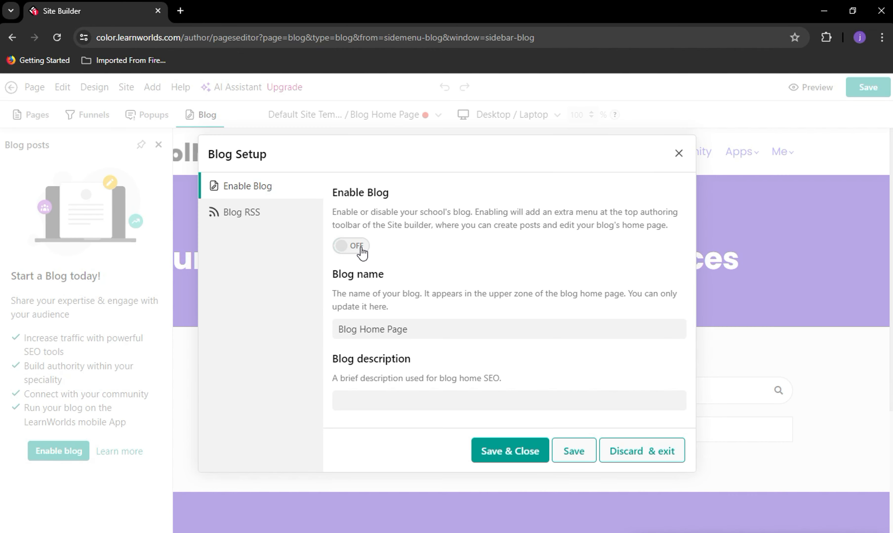
pyautogui.click(350, 246)
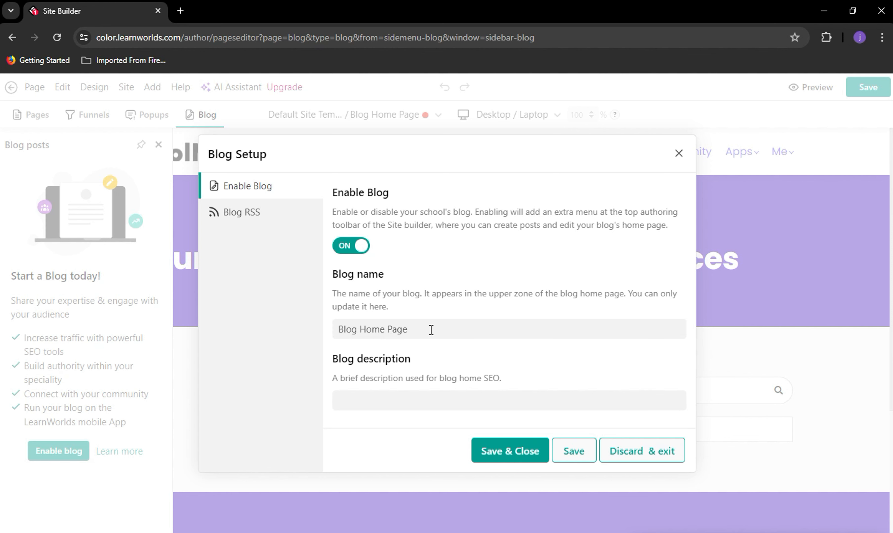
pyautogui.moveTo(474, 424)
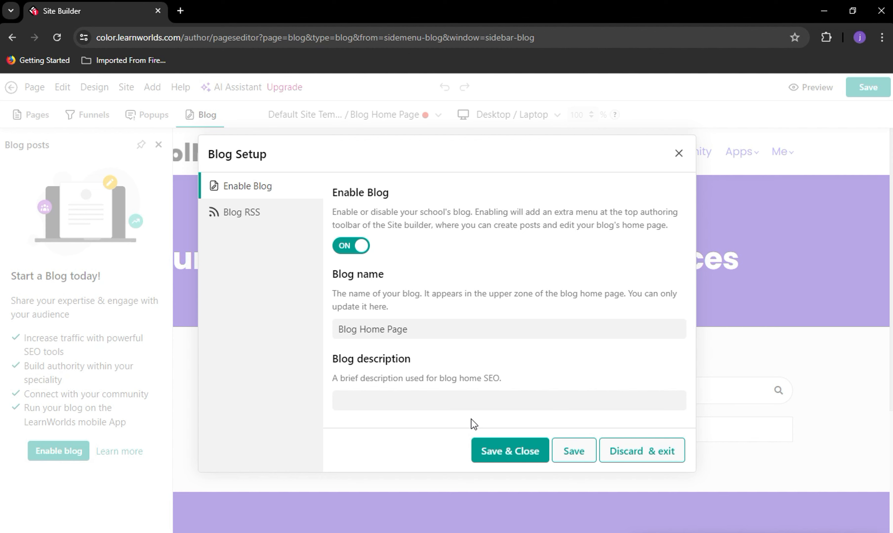
pyautogui.moveTo(509, 450)
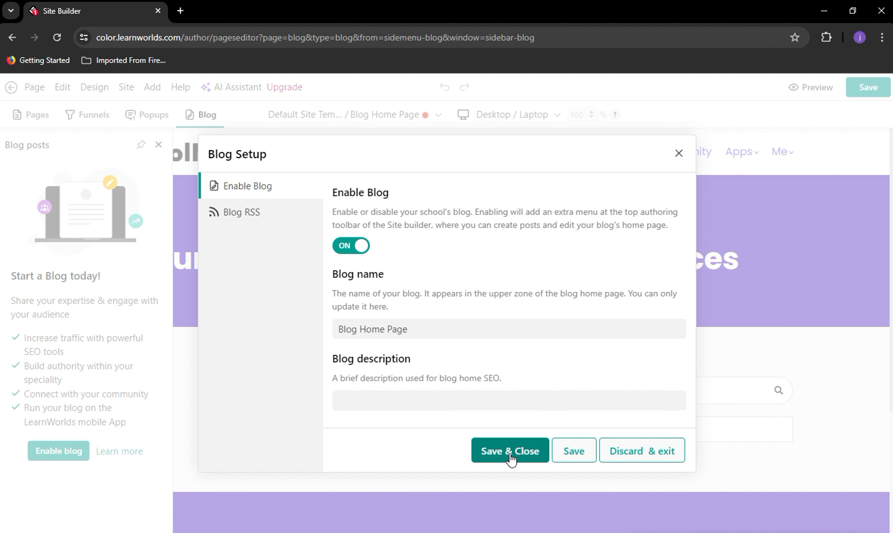
pyautogui.click(508, 451)
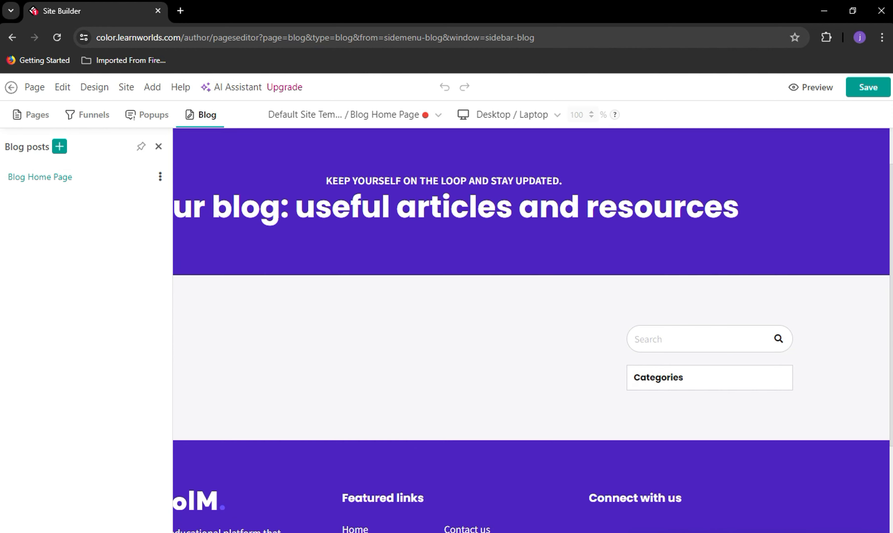
# Add a new blog post and browse down to the Online Classes vs Traditional Classes template.
pyautogui.click(156, 87)
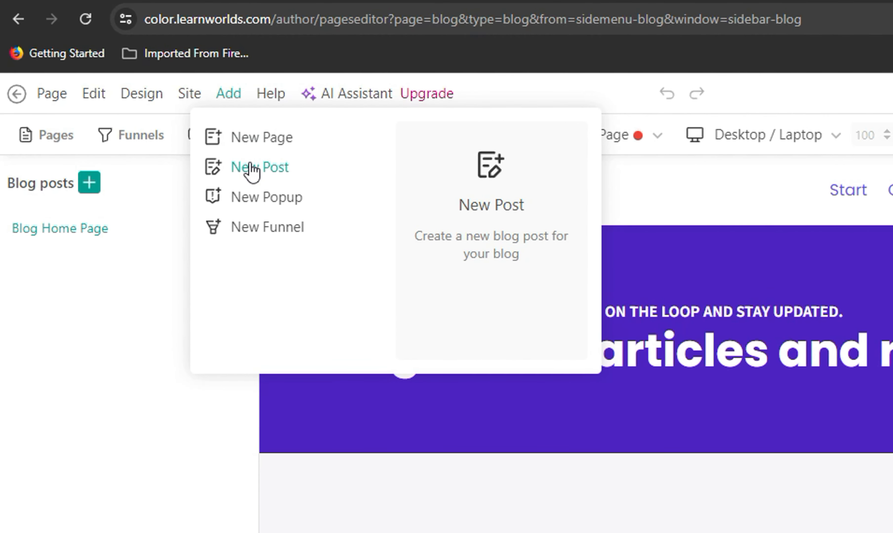
pyautogui.click(259, 167)
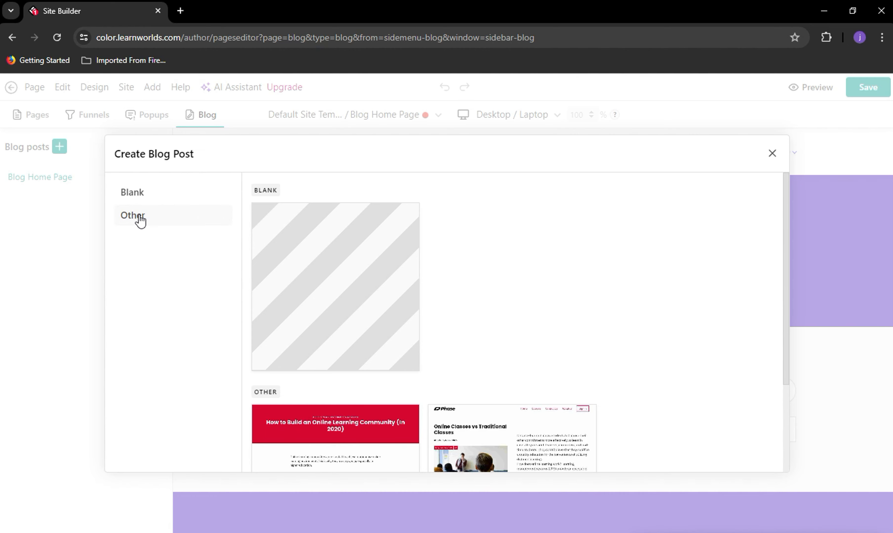
pyautogui.scroll(-3)
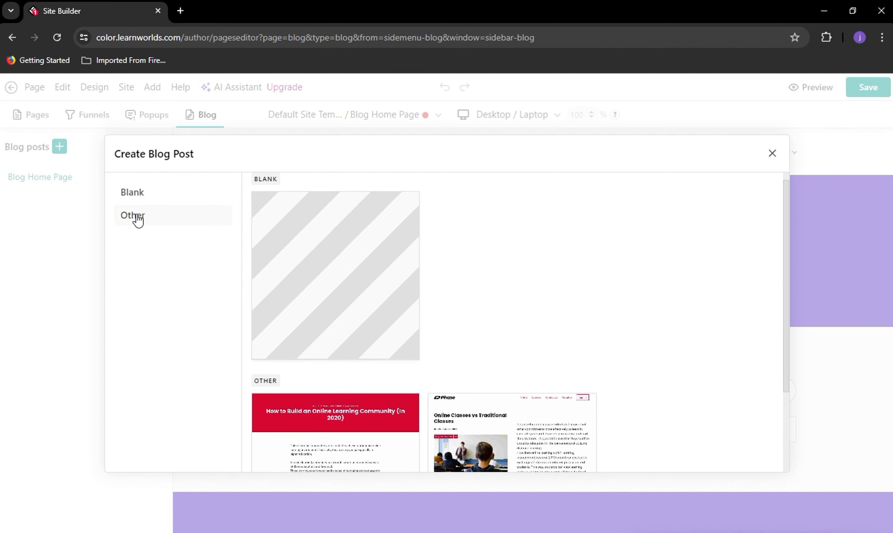
pyautogui.scroll(-3)
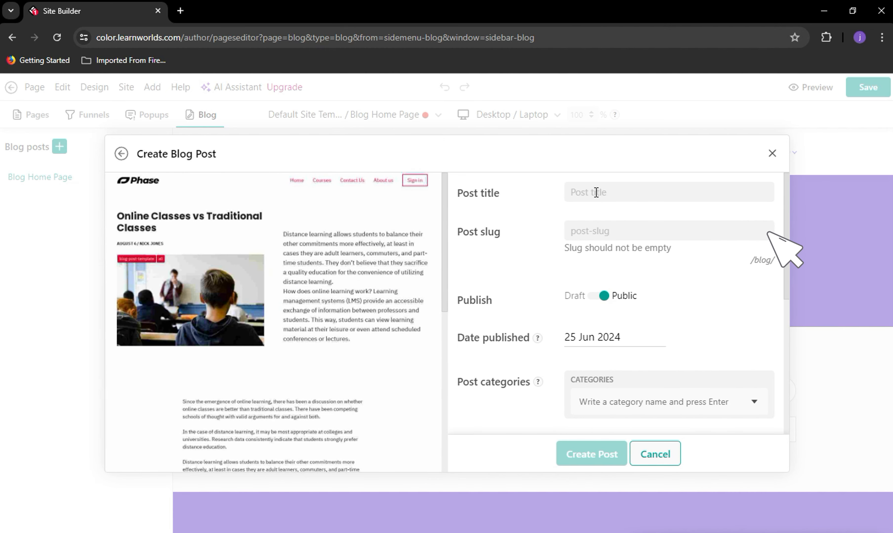
# Title the post 'OnlineJob' and create it from the template.
pyautogui.write('O')
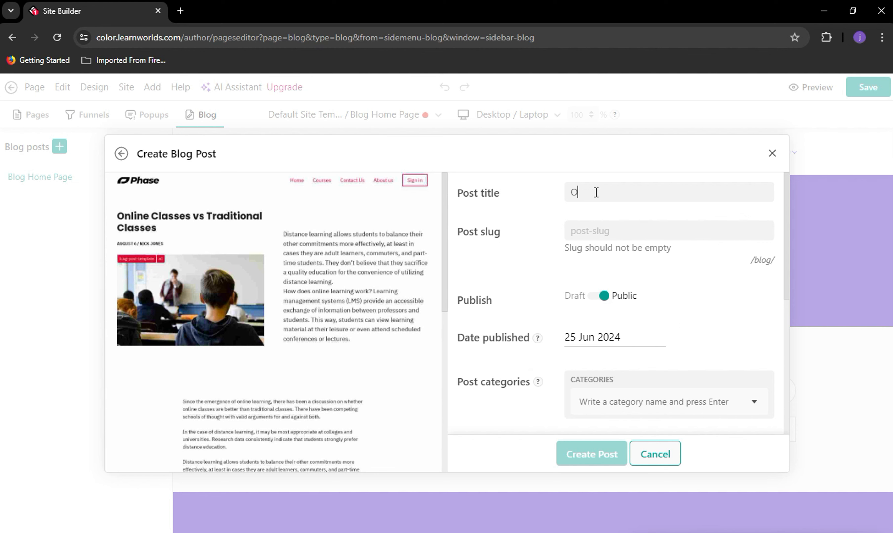
pyautogui.write('nline')
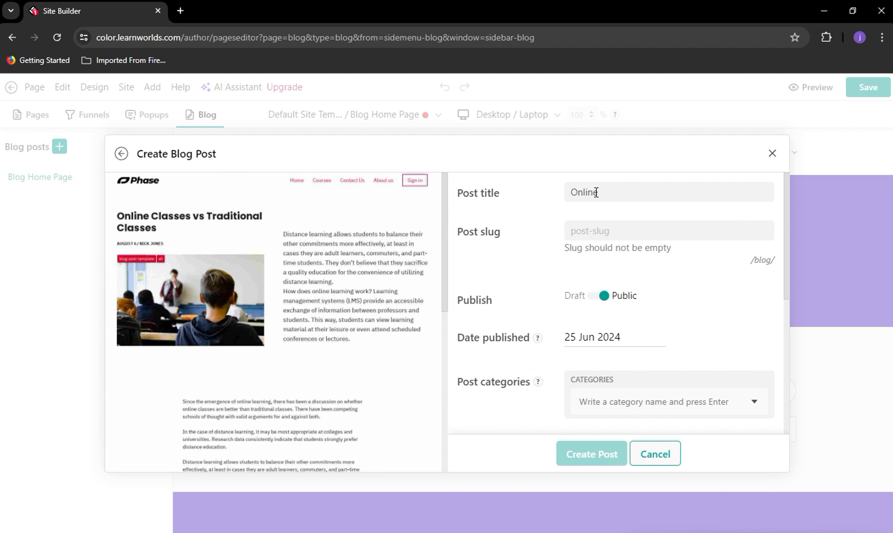
pyautogui.moveTo(746, 421)
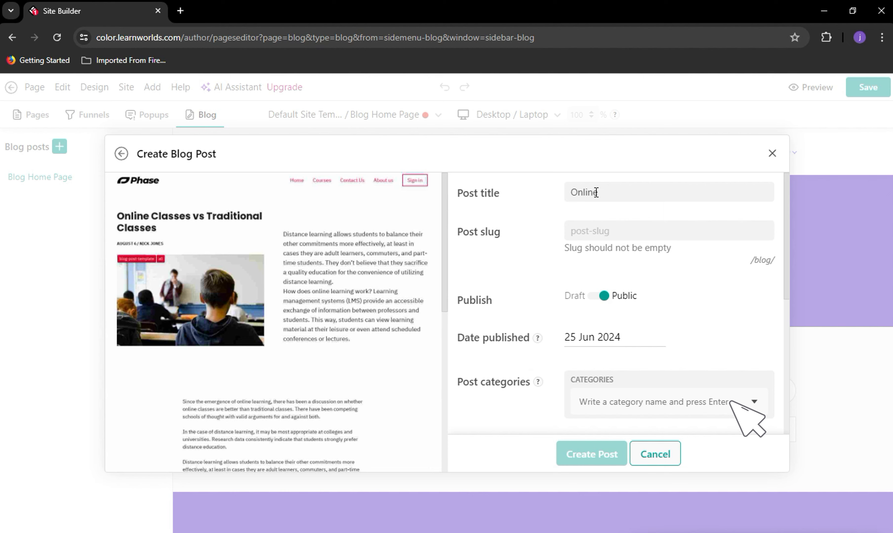
pyautogui.scroll(-3)
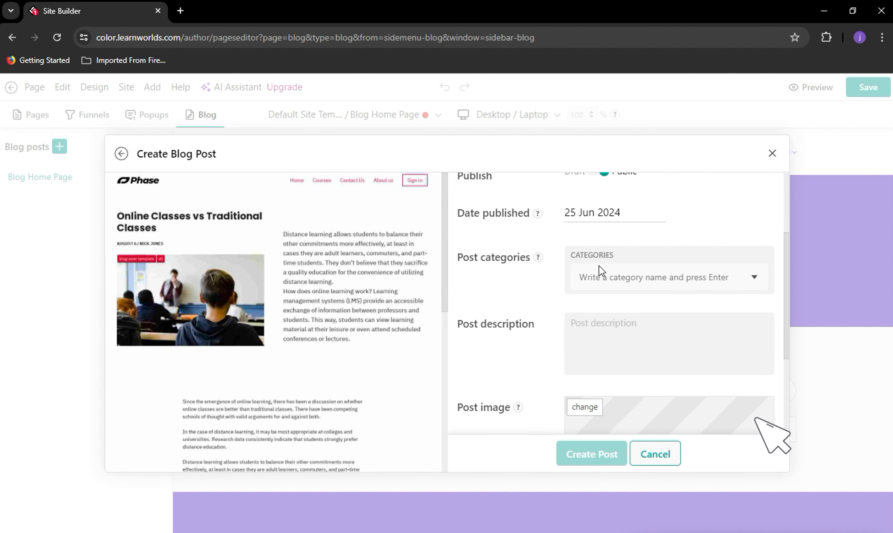
pyautogui.click(666, 277)
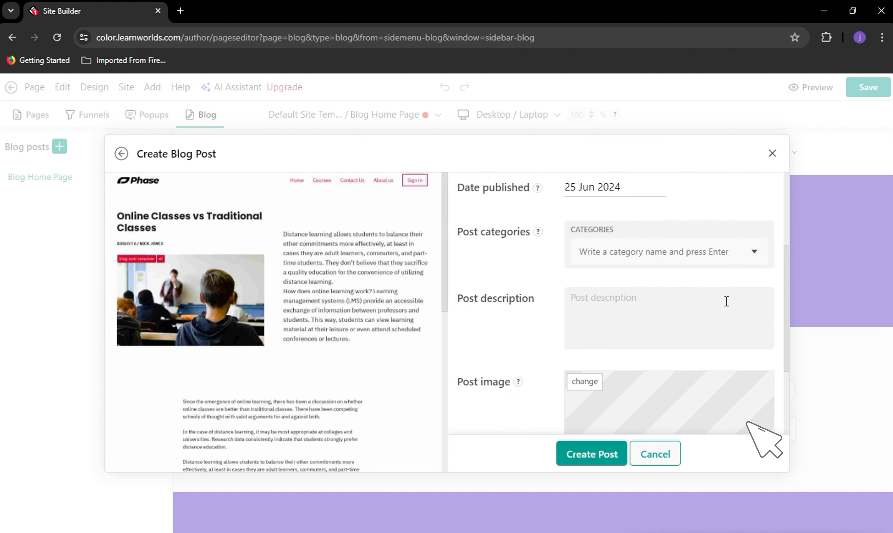
pyautogui.scroll(-3)
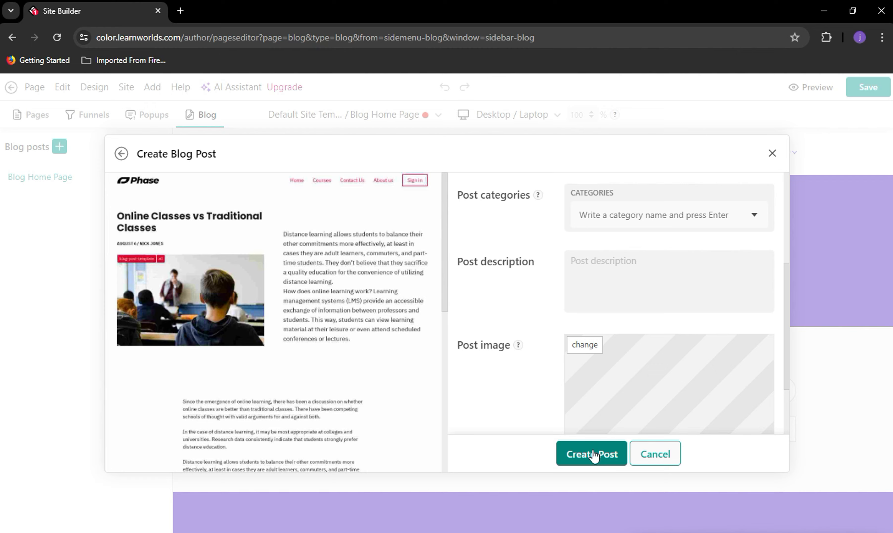
pyautogui.click(591, 454)
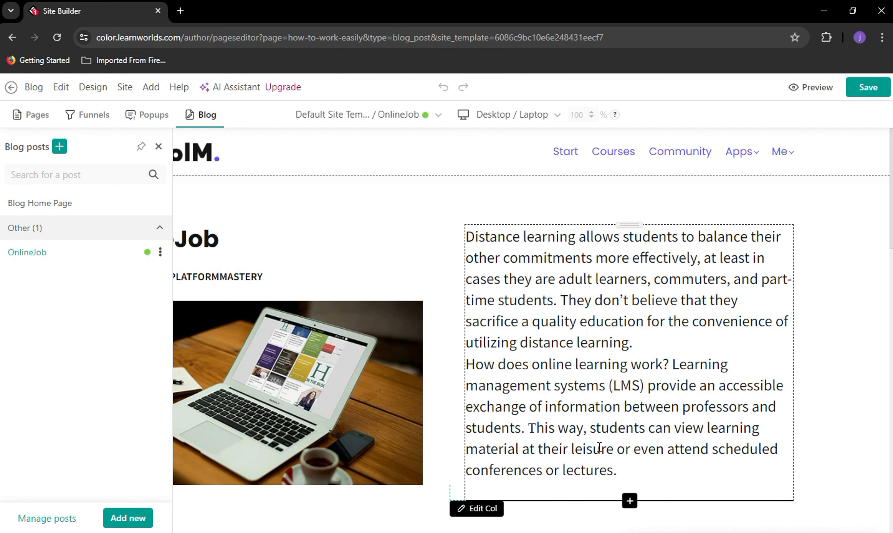
pyautogui.scroll(-3)
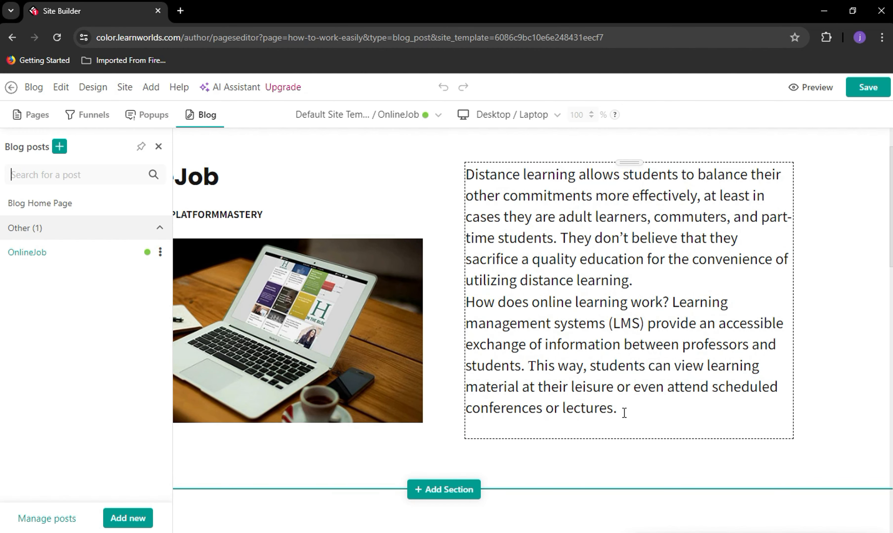
pyautogui.click(624, 411)
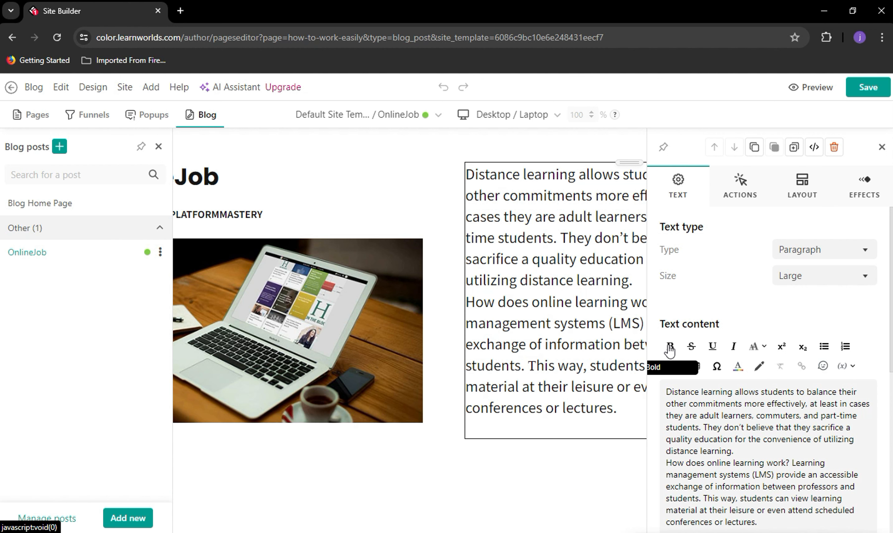
pyautogui.click(160, 252)
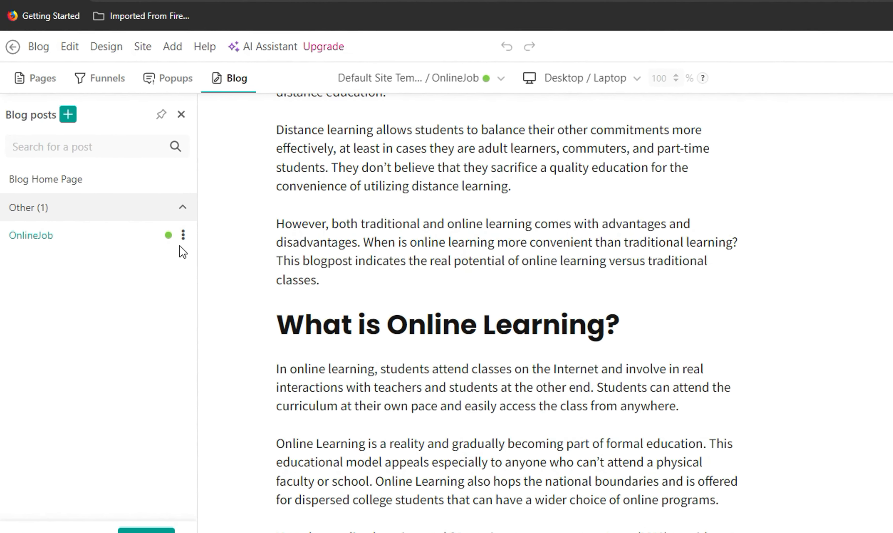
# Preview the OnlineJob post live in a new tab and read down to the site footer.
pyautogui.click(182, 234)
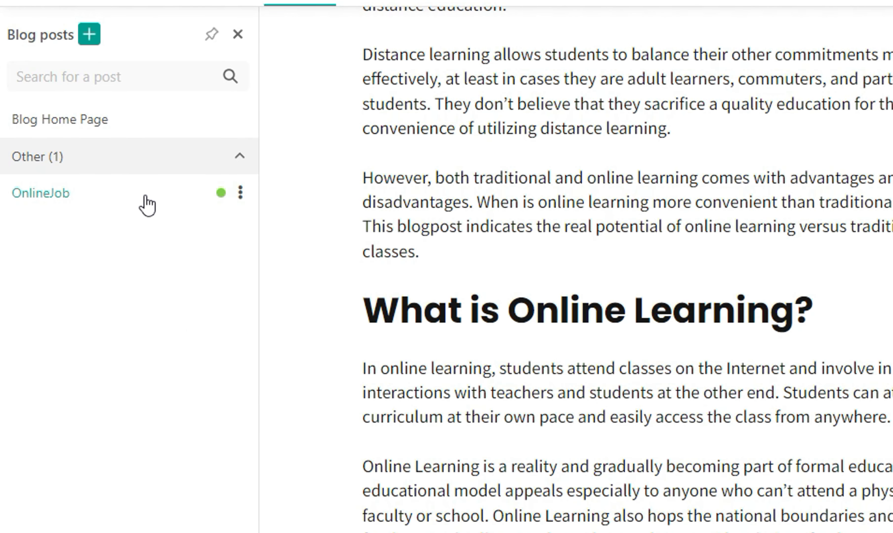
pyautogui.click(240, 193)
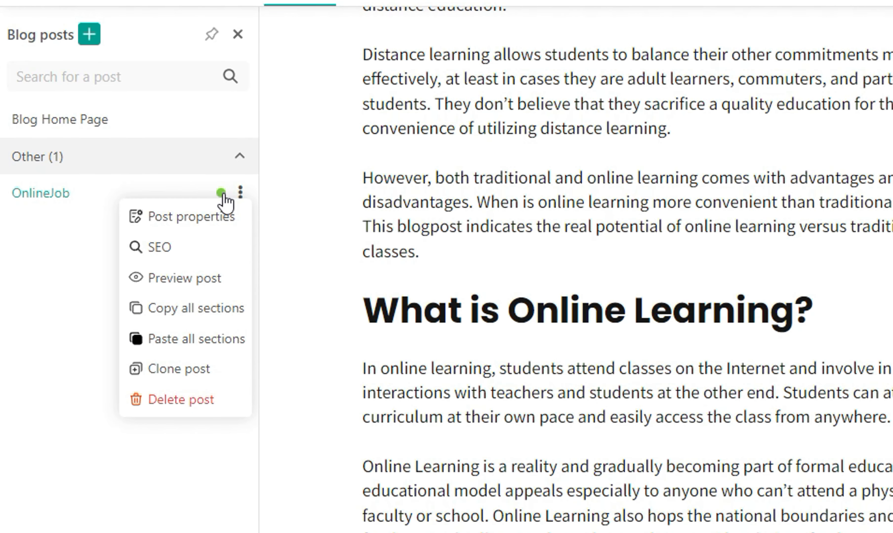
pyautogui.moveTo(183, 278)
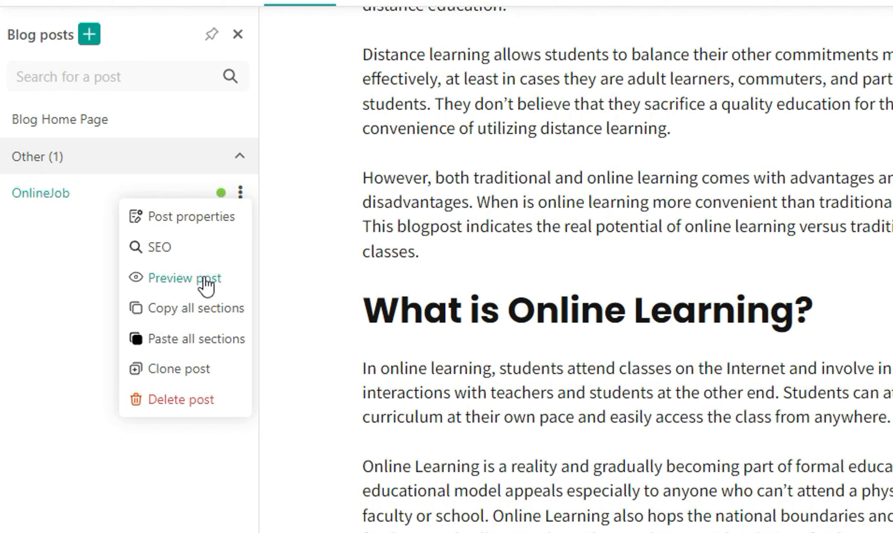
pyautogui.click(182, 279)
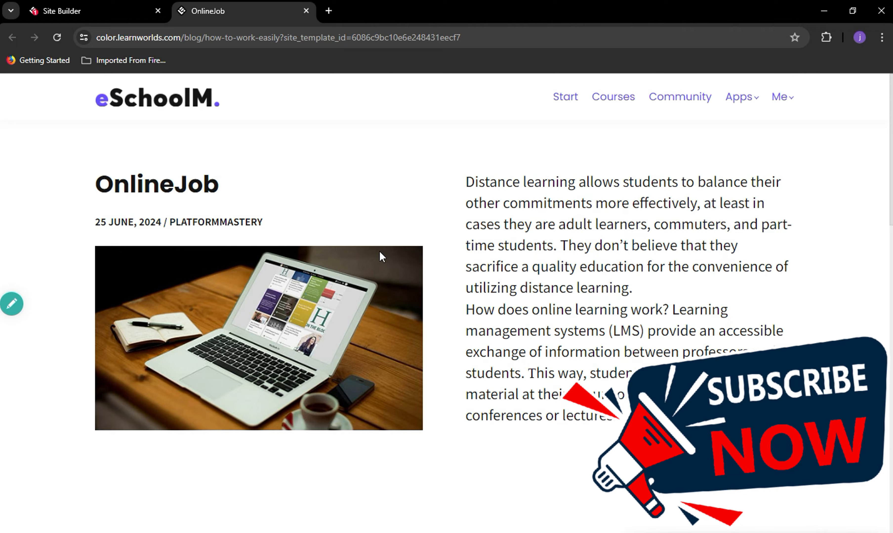
pyautogui.scroll(-3)
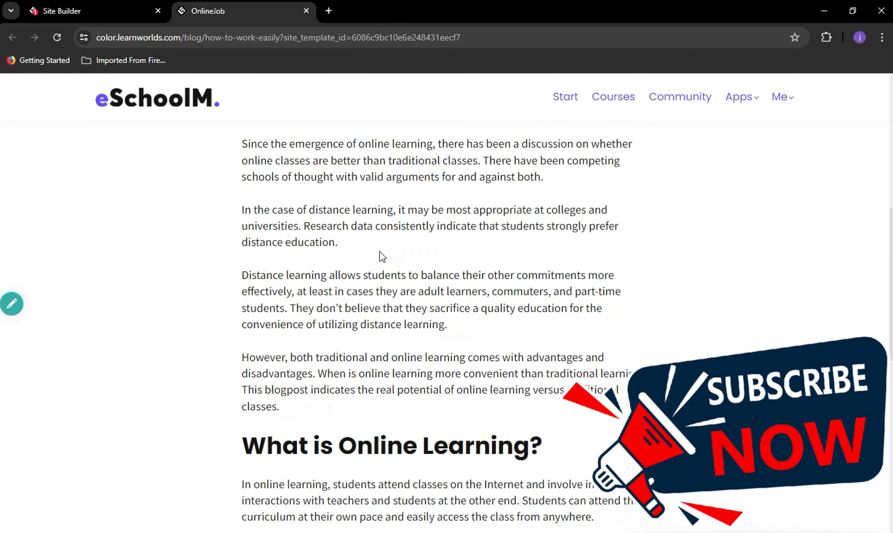
pyautogui.scroll(-3)
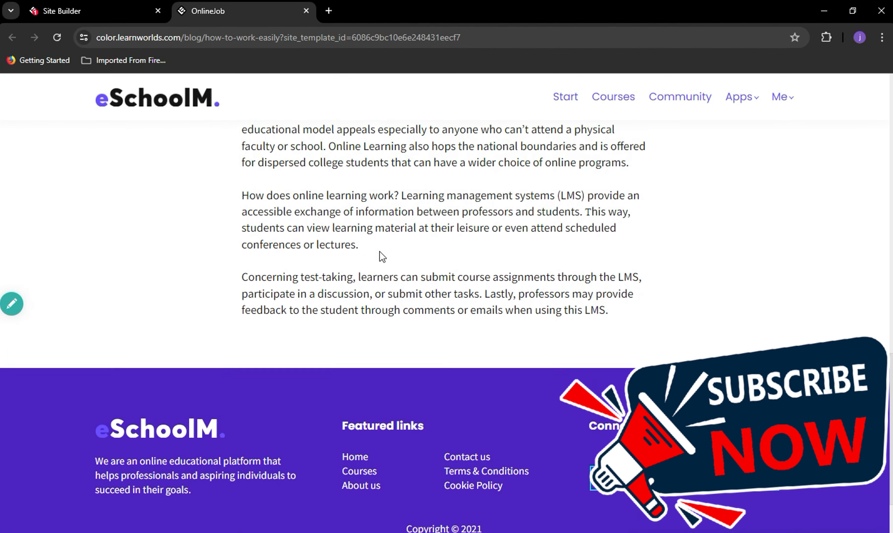